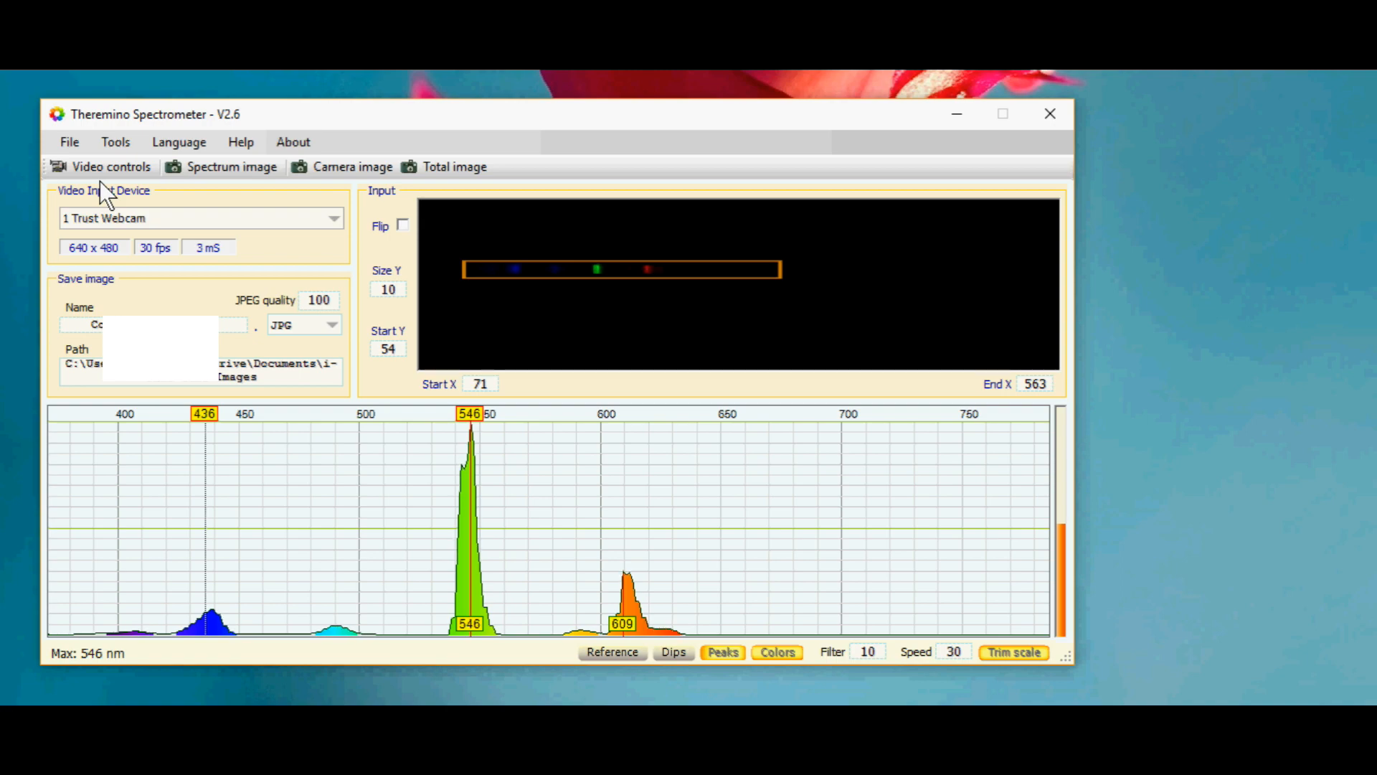
Start a new camera spectrum capture from the Spectral Workbench dashboard.
click(106, 166)
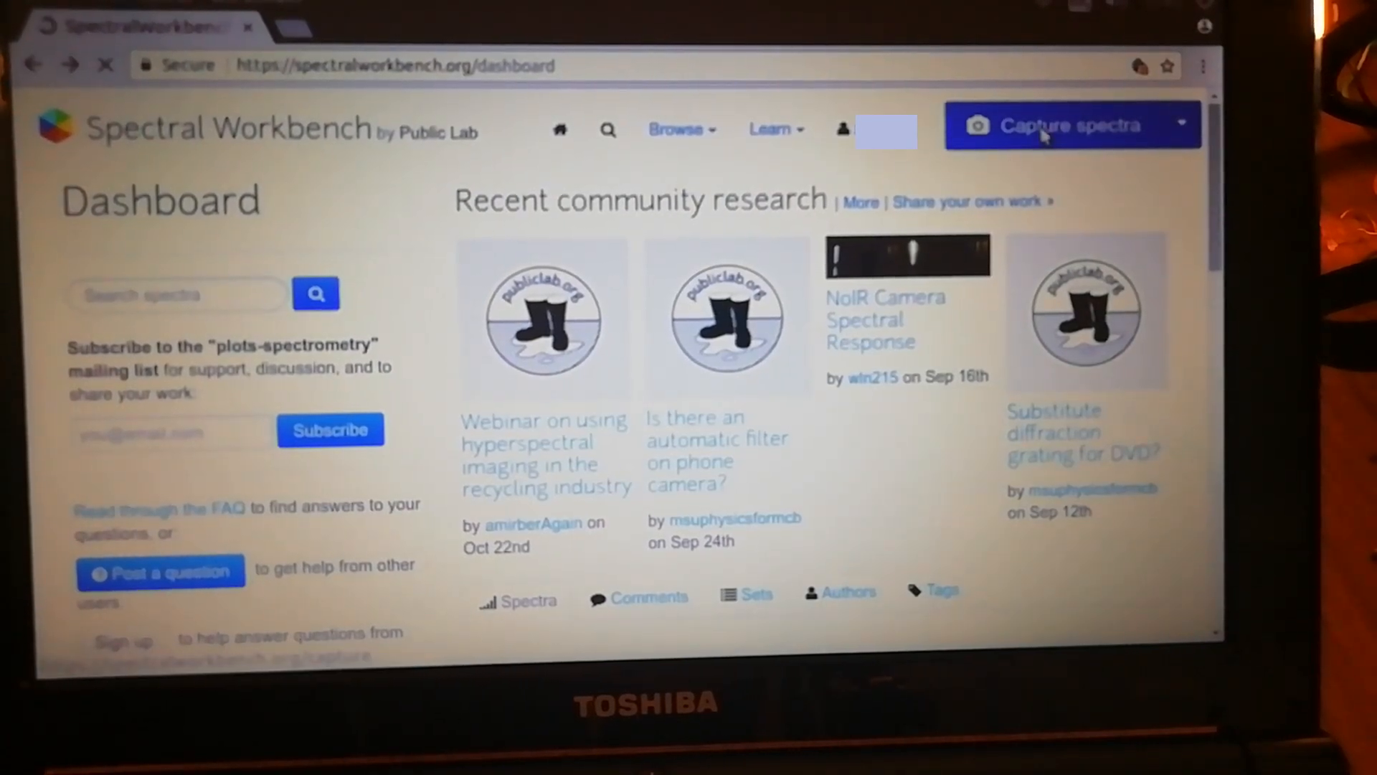
click(1058, 125)
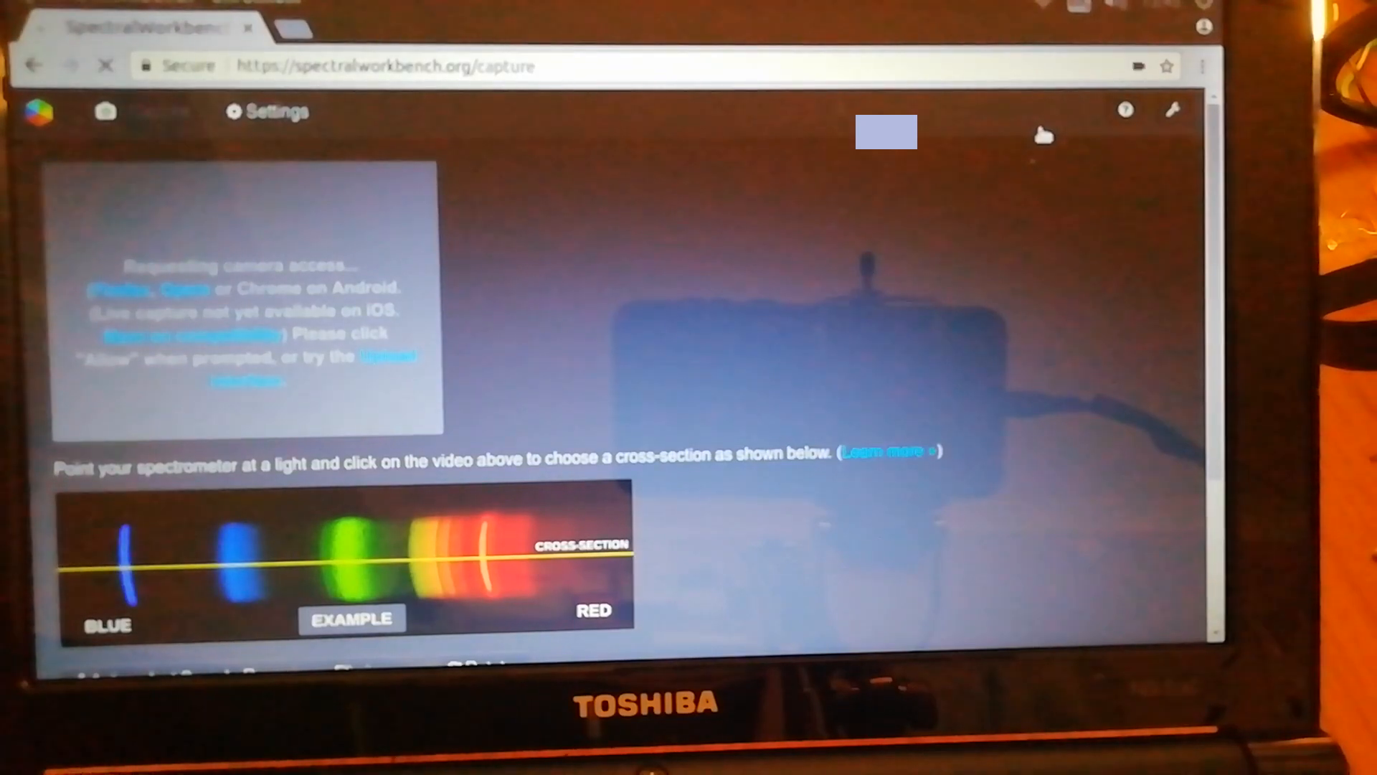